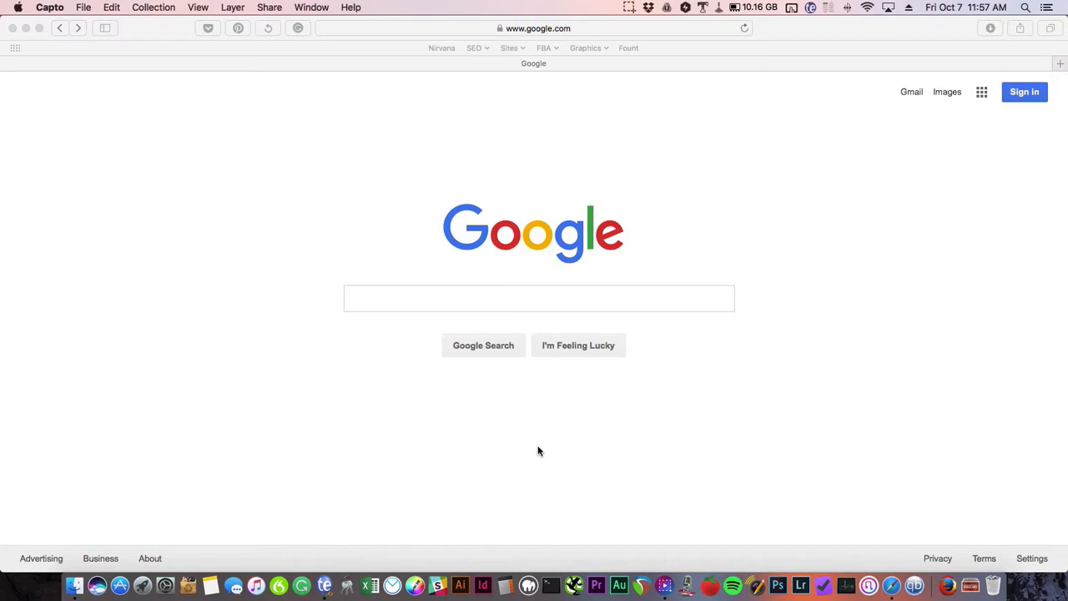
mouse_move(1031, 103)
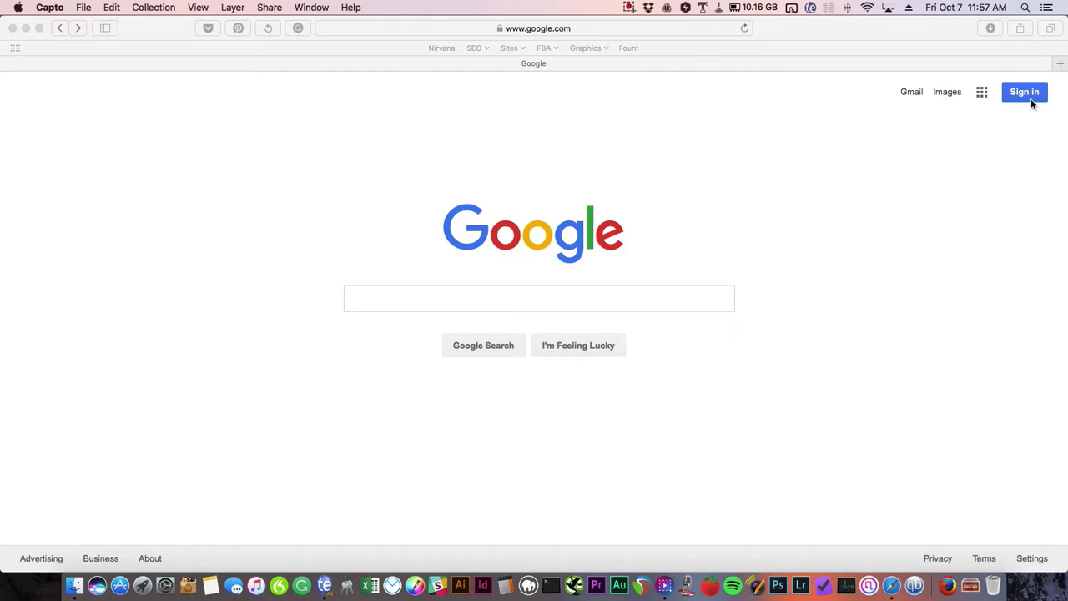
- Sign in to the Google account from the google.com homepage in Safari
click(538, 297)
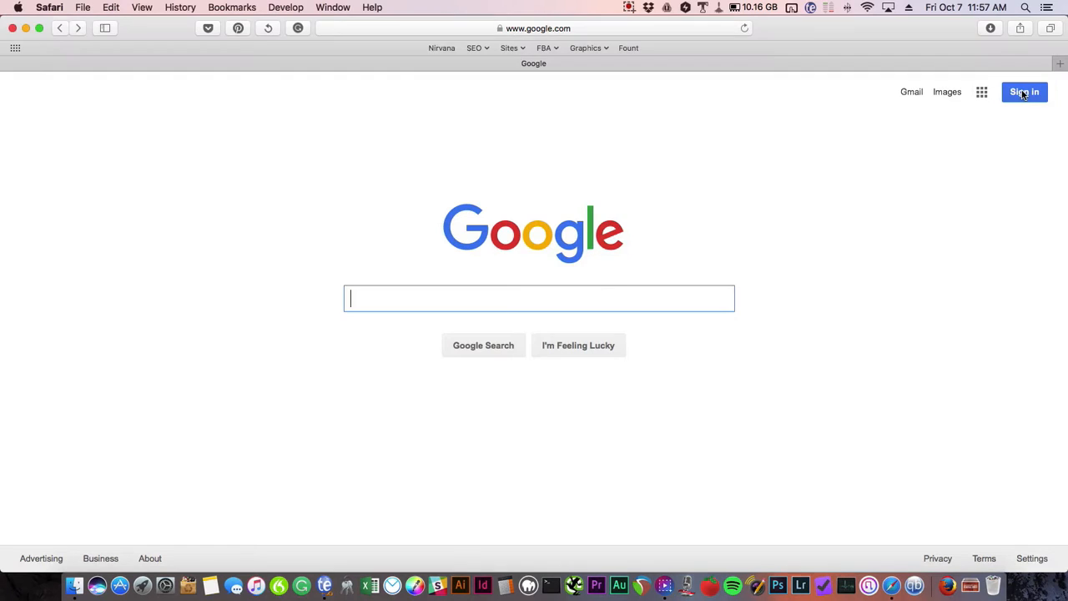
click(1025, 92)
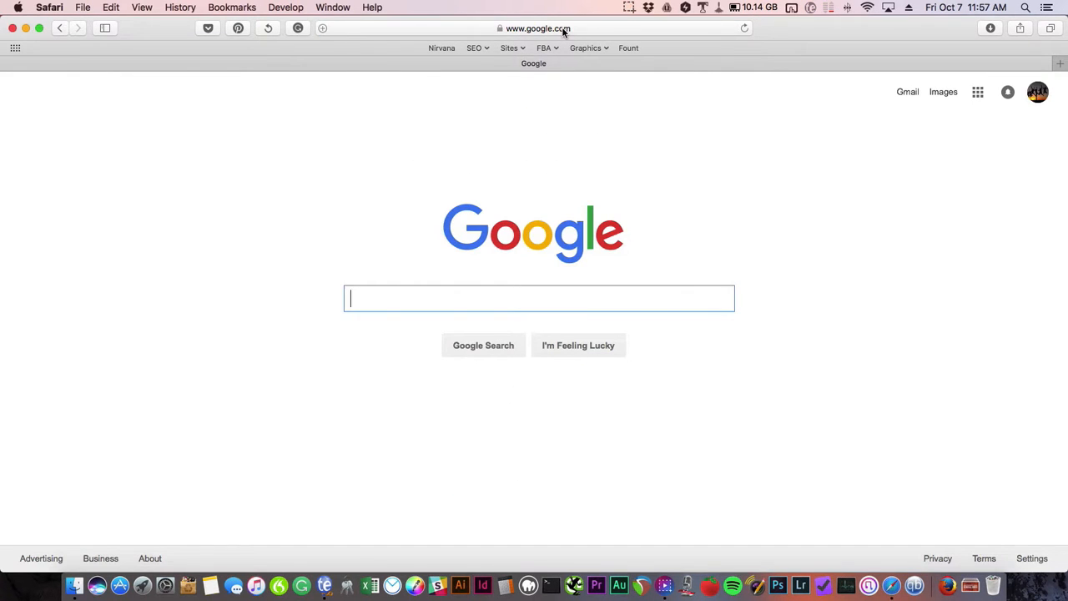
- Go to business.google.com/create to reach the Add your business page
text(https://business.google.com/create)
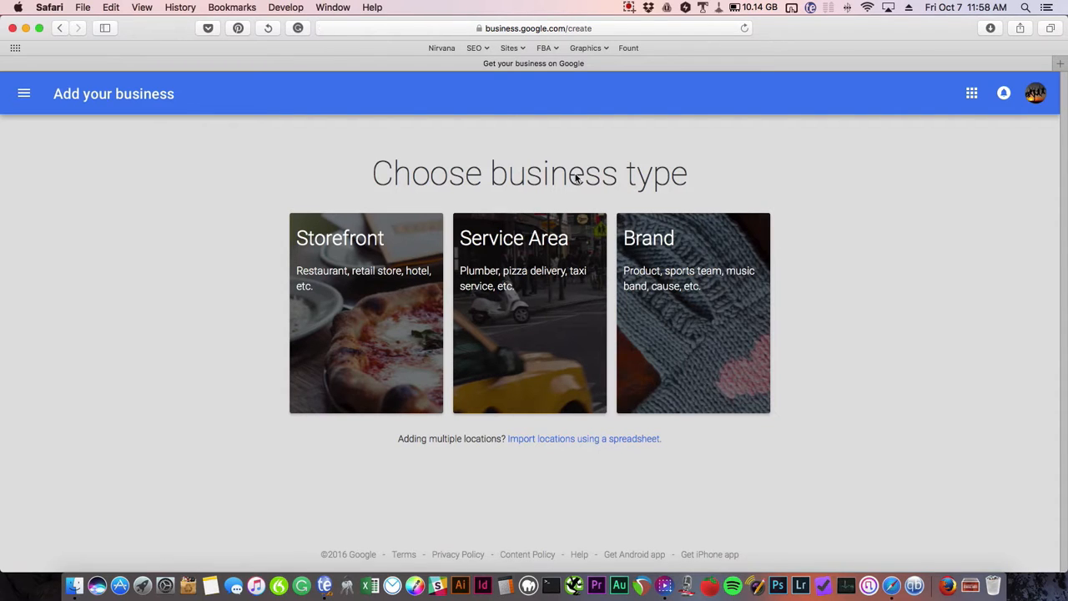
mouse_move(684, 280)
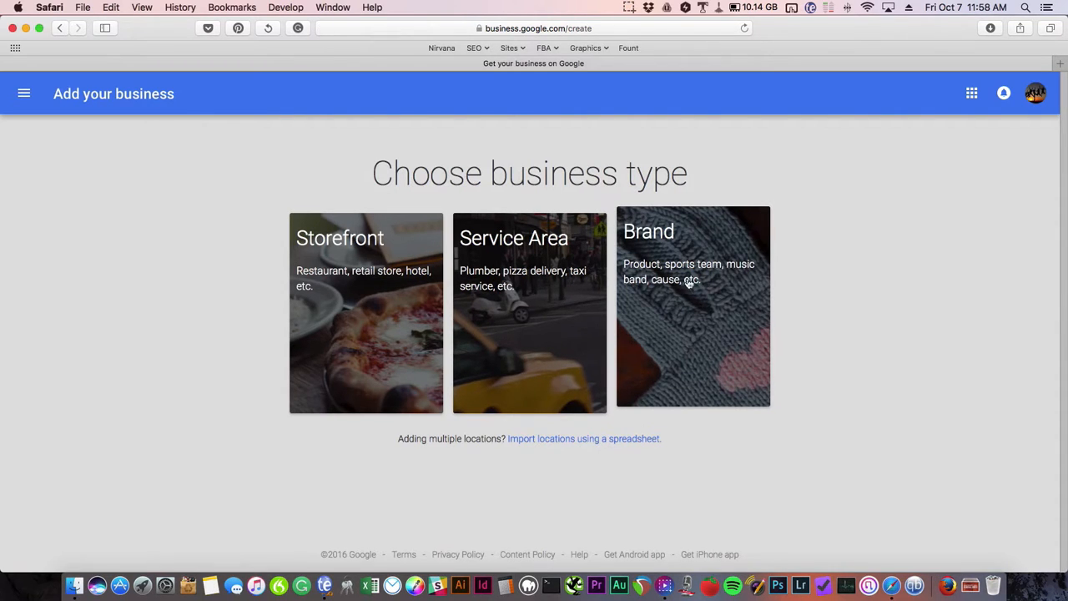
mouse_move(707, 237)
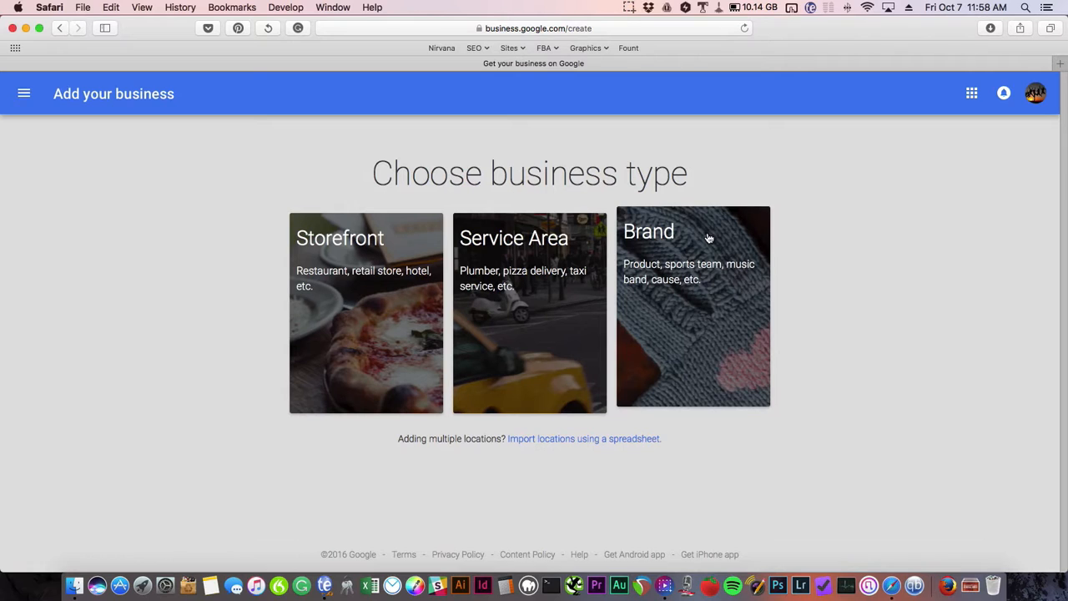
mouse_move(704, 275)
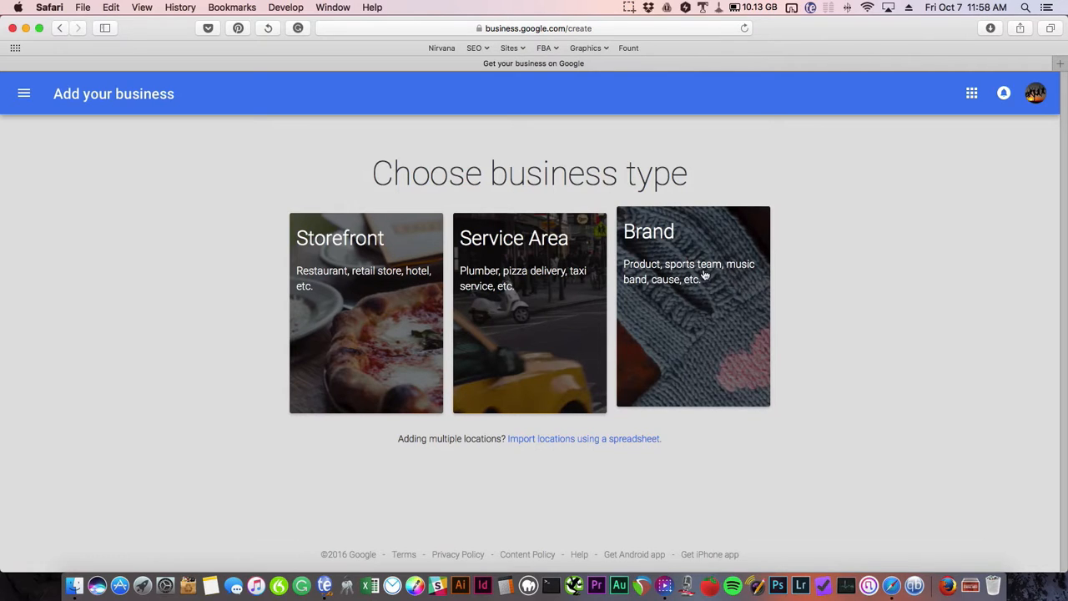
click(693, 303)
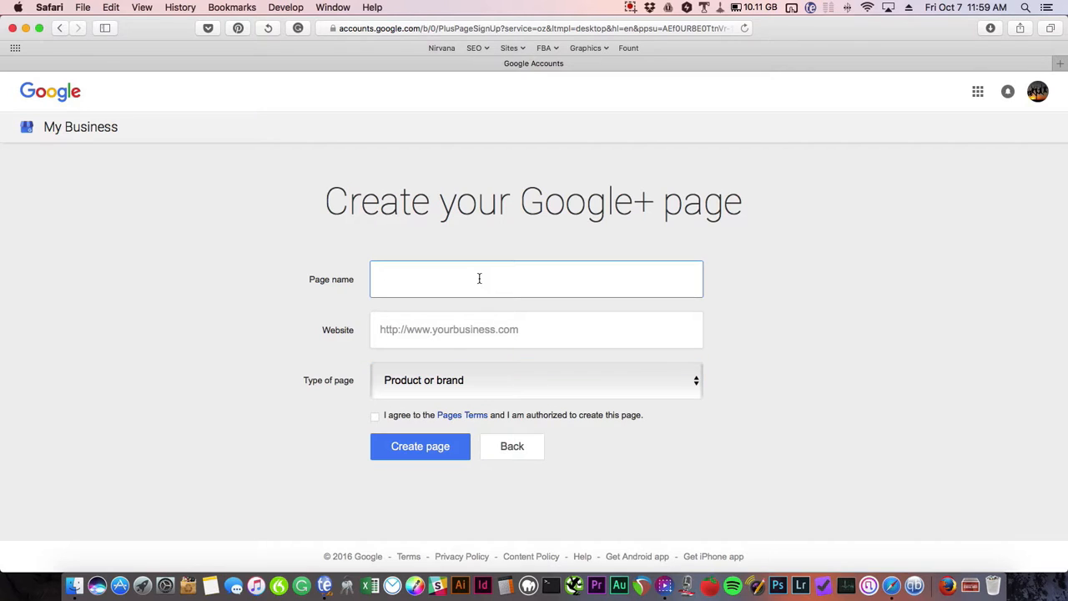
click(478, 279)
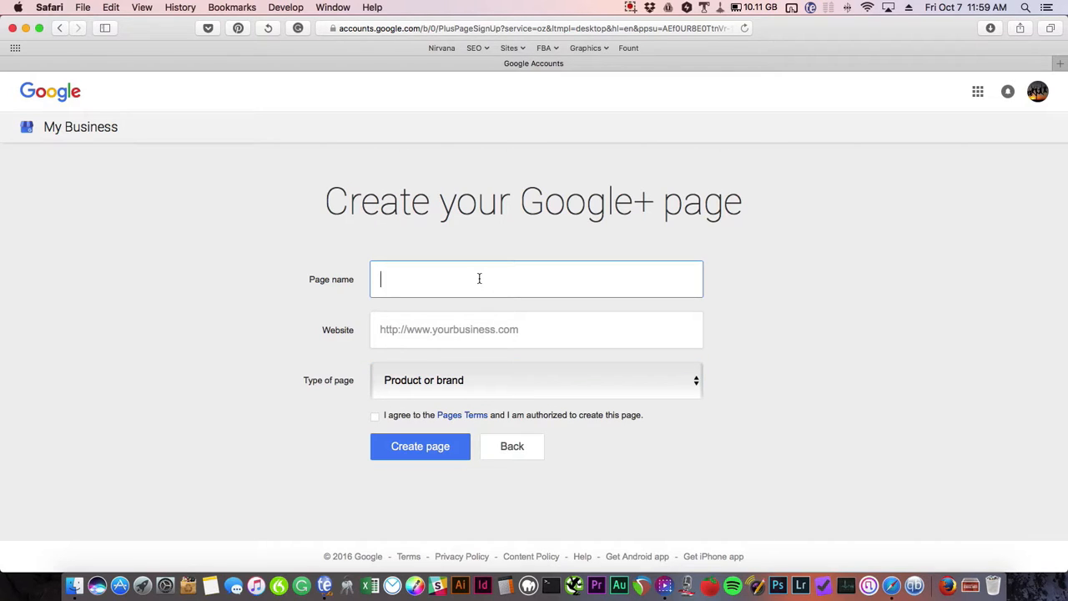
text(FB)
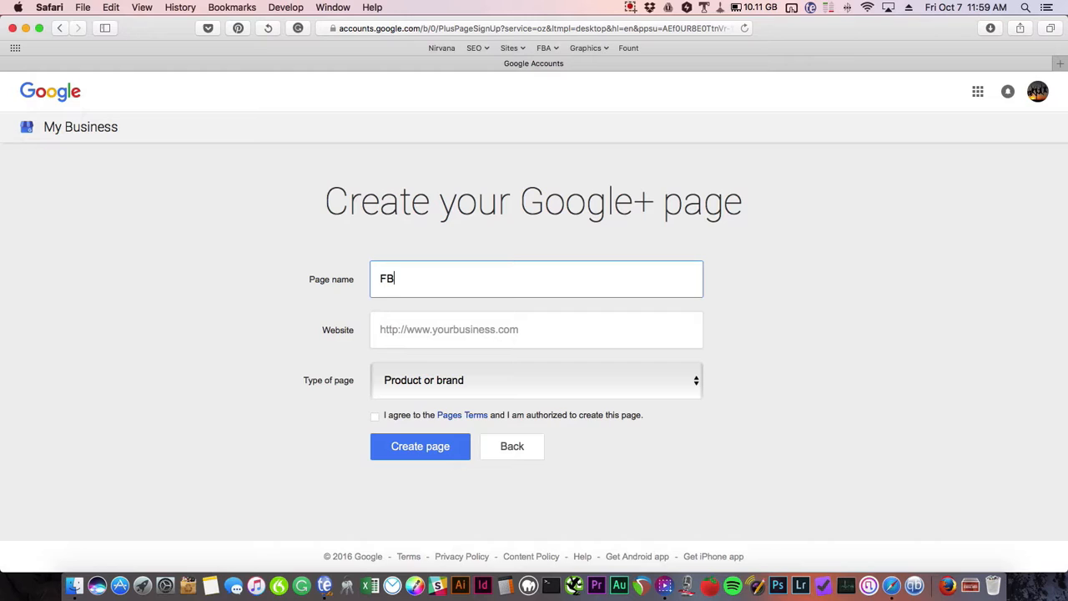
text(A FAQ)
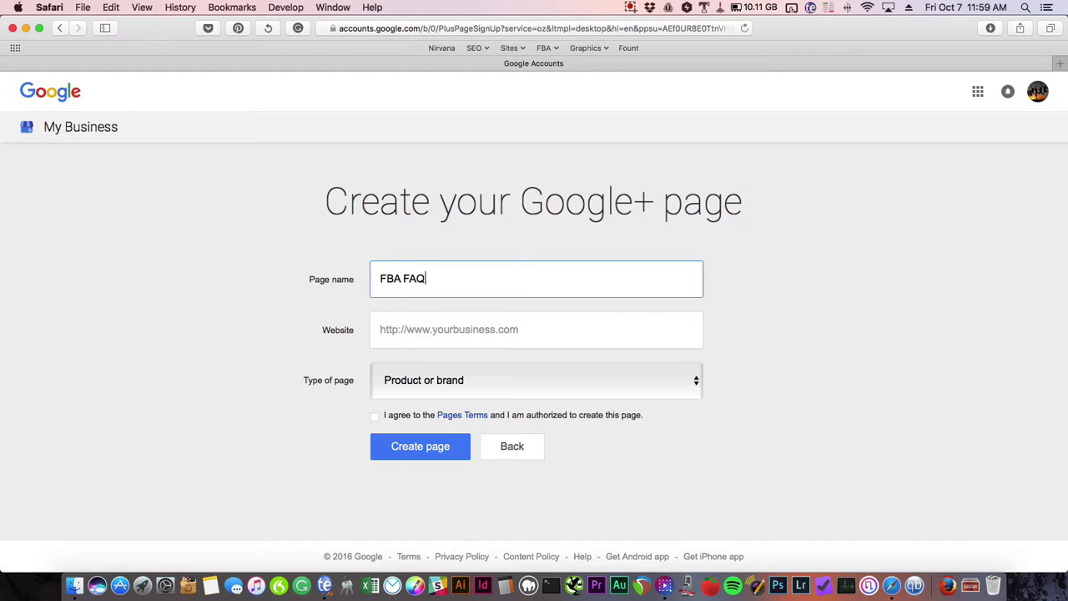
text(https://fbafaq.com)
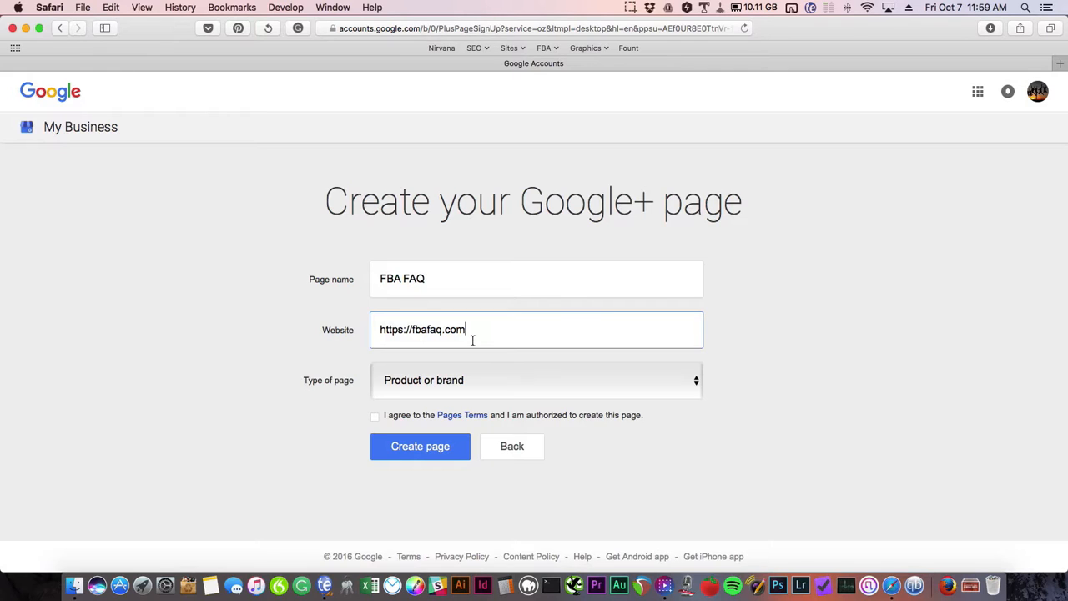
mouse_move(474, 329)
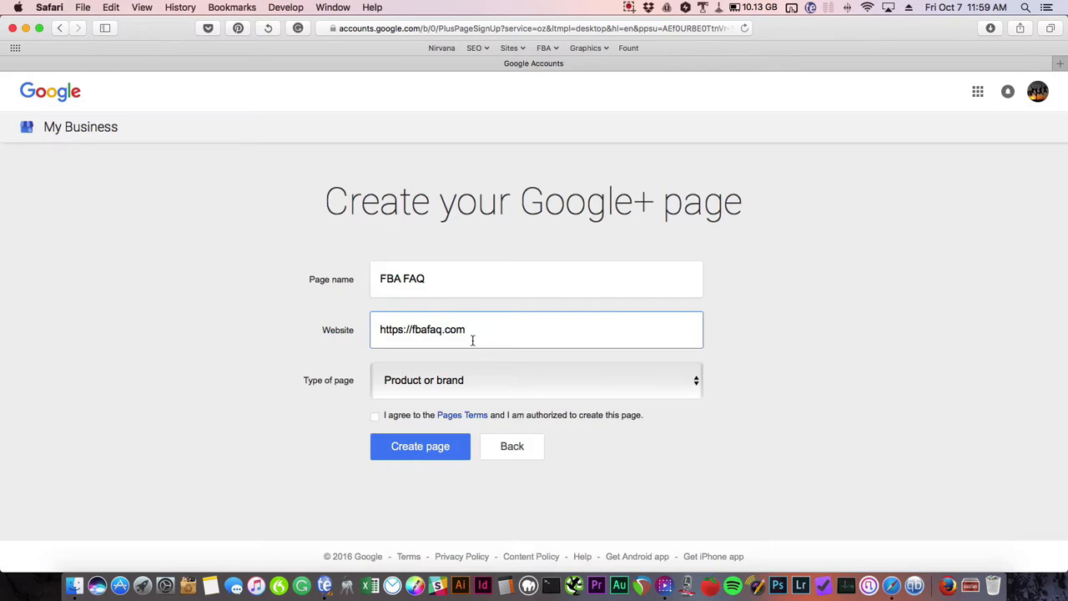
- Set the page type to Product or brand and agree to the Pages Terms
click(534, 381)
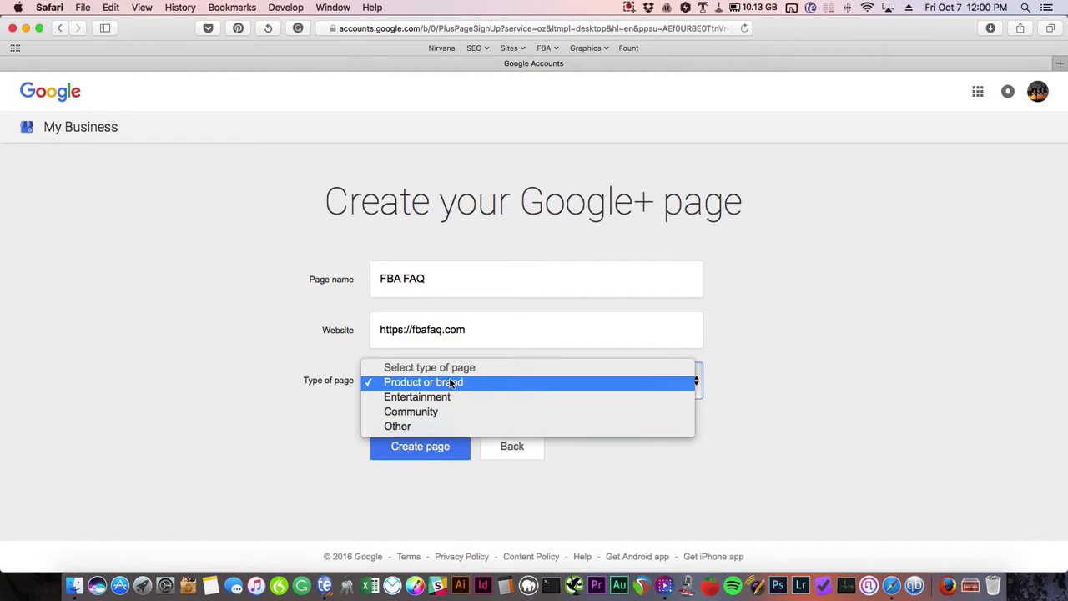
click(424, 382)
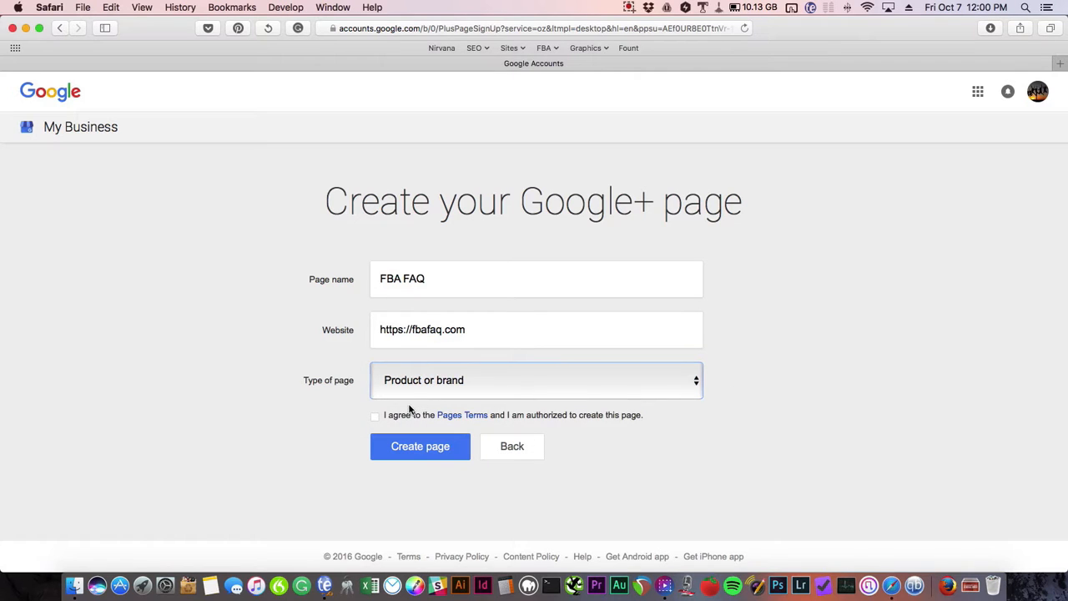
click(420, 445)
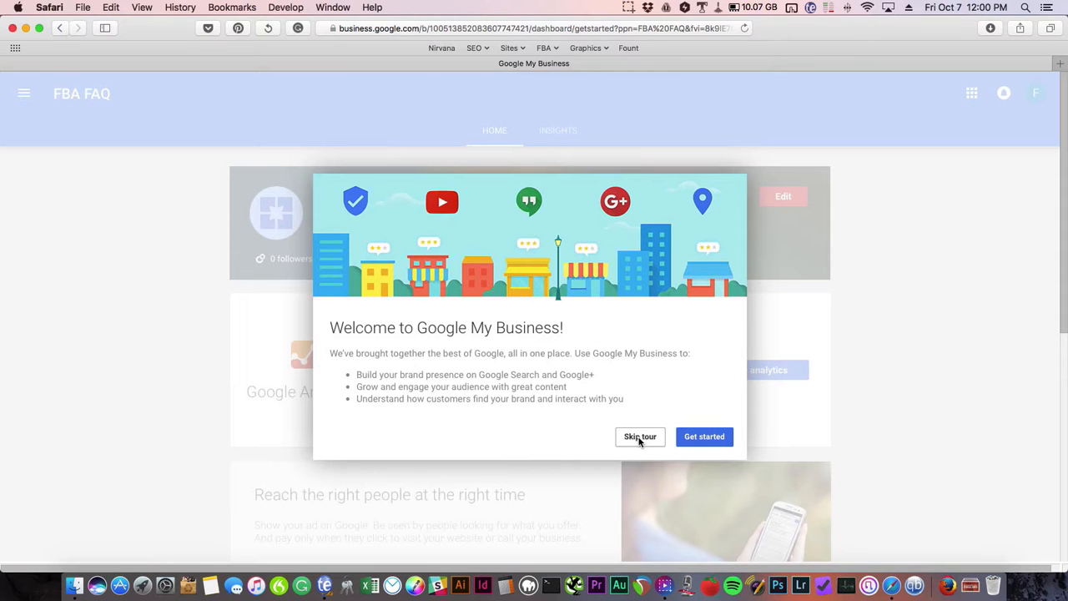
- Skip the welcome tour to reveal the FBA FAQ dashboard
click(641, 437)
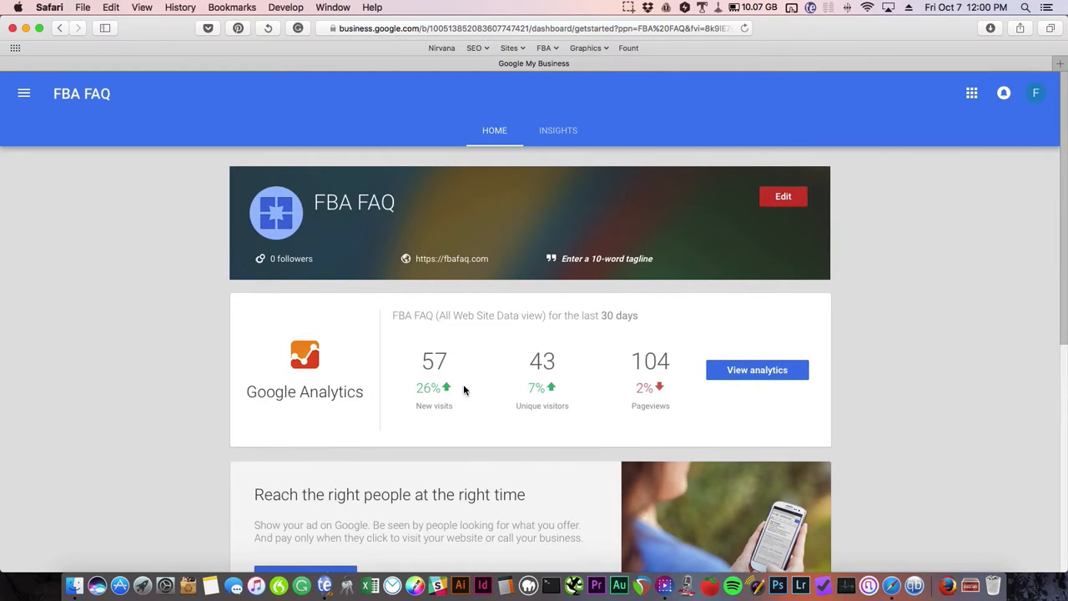
mouse_move(225, 360)
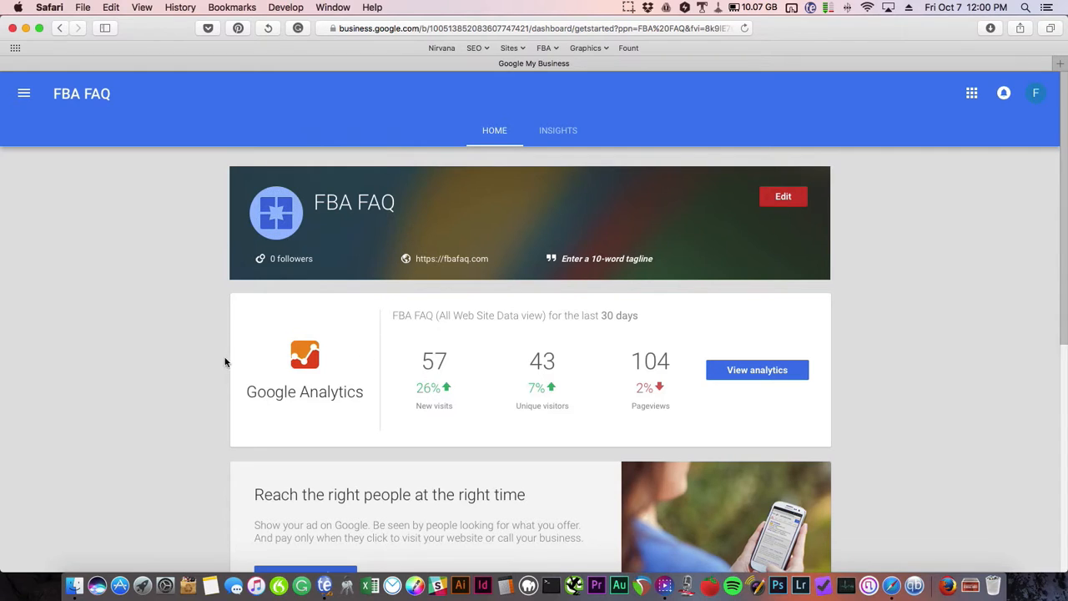
mouse_move(303, 350)
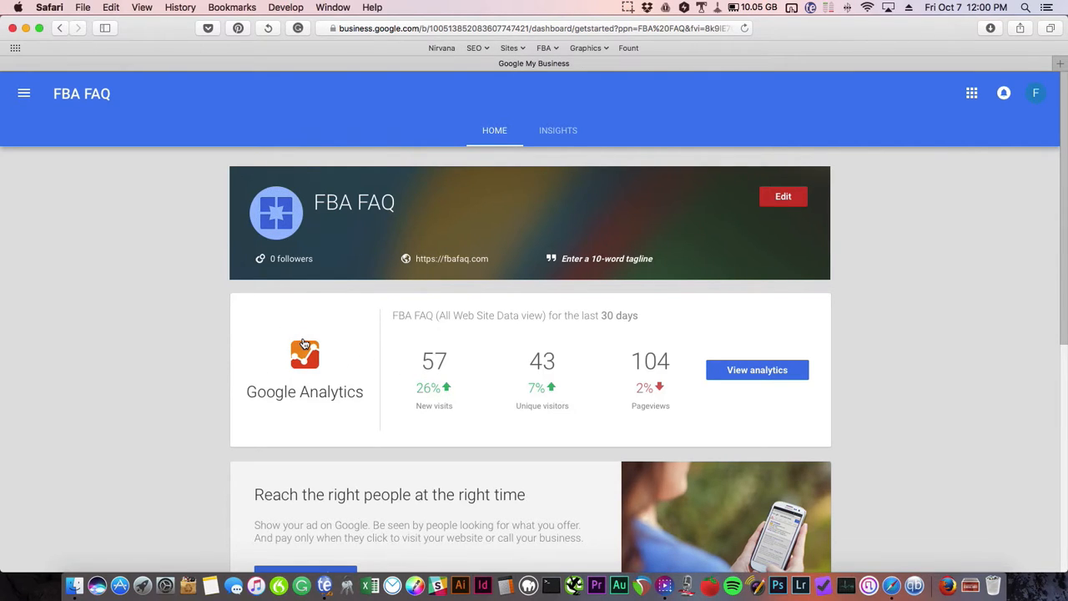
mouse_move(354, 342)
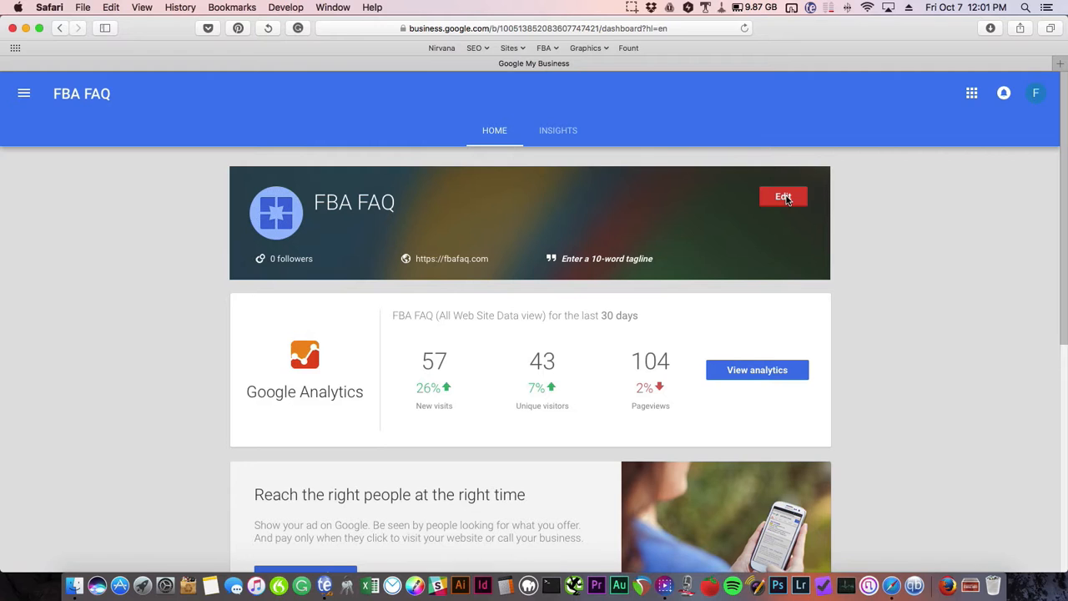
- View the FBA FAQ page in Google+ and accept the new Google+ design preview
click(783, 197)
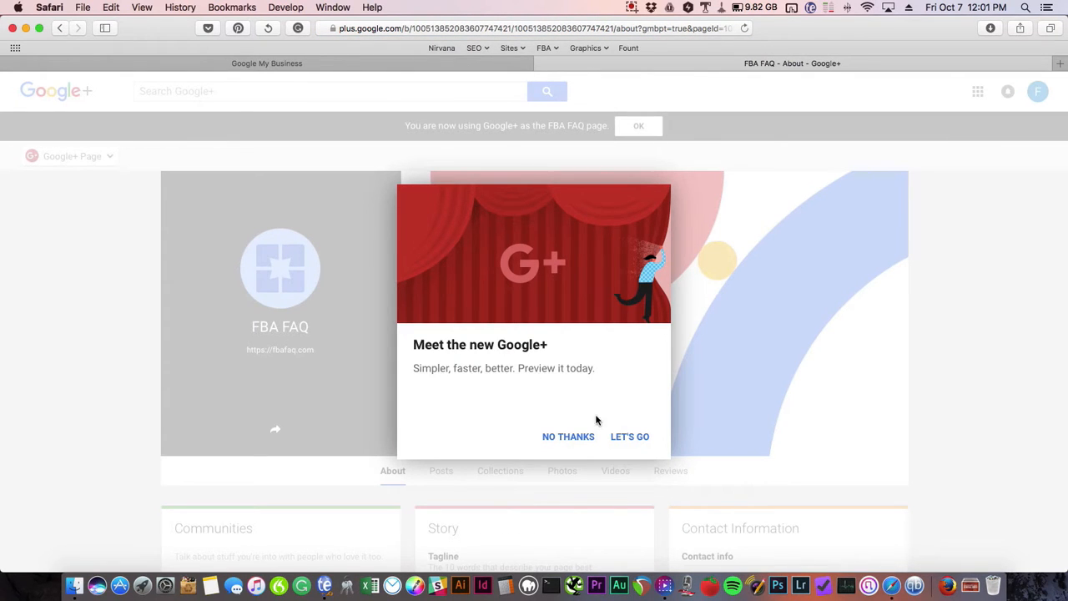
mouse_move(621, 434)
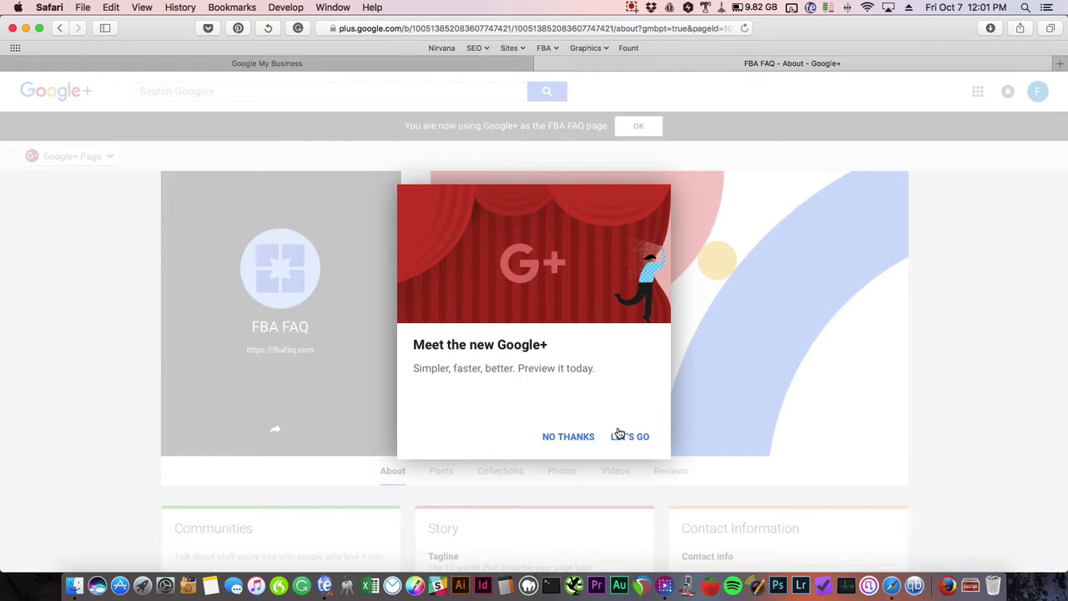
click(629, 435)
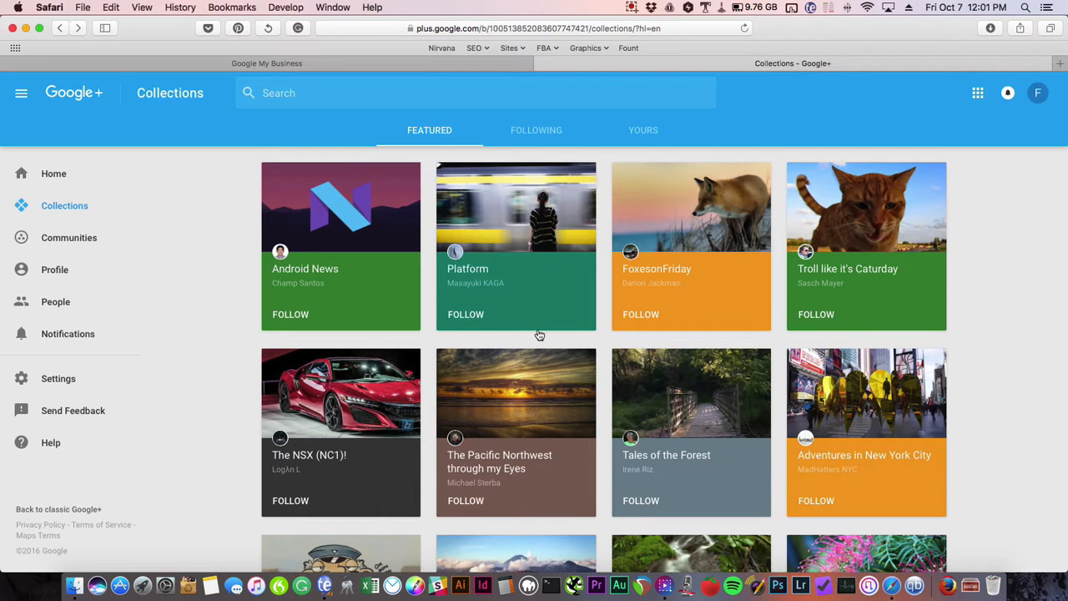
mouse_move(161, 257)
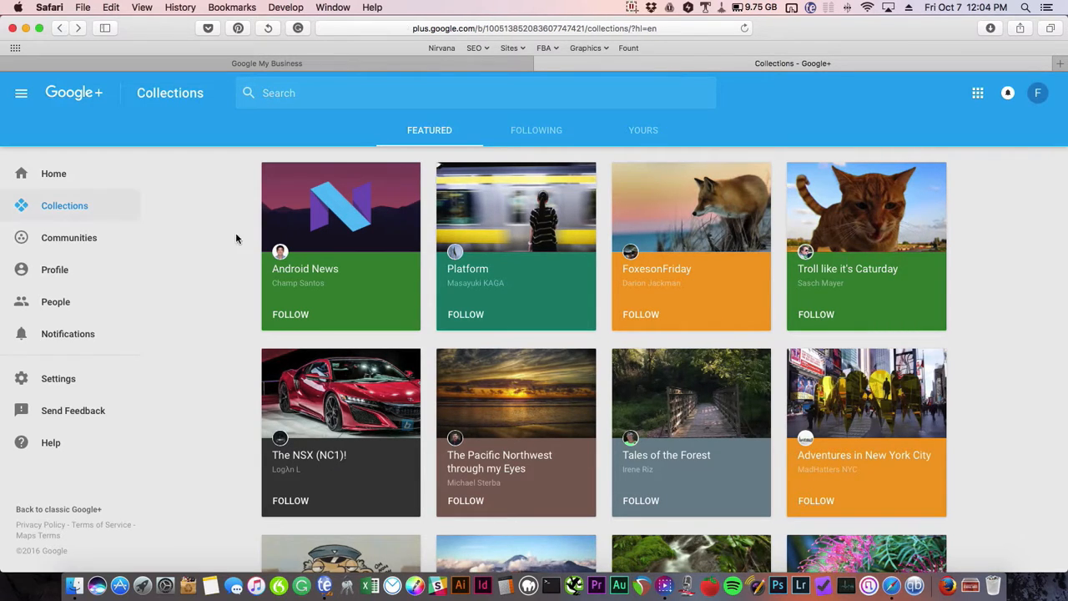
mouse_move(382, 260)
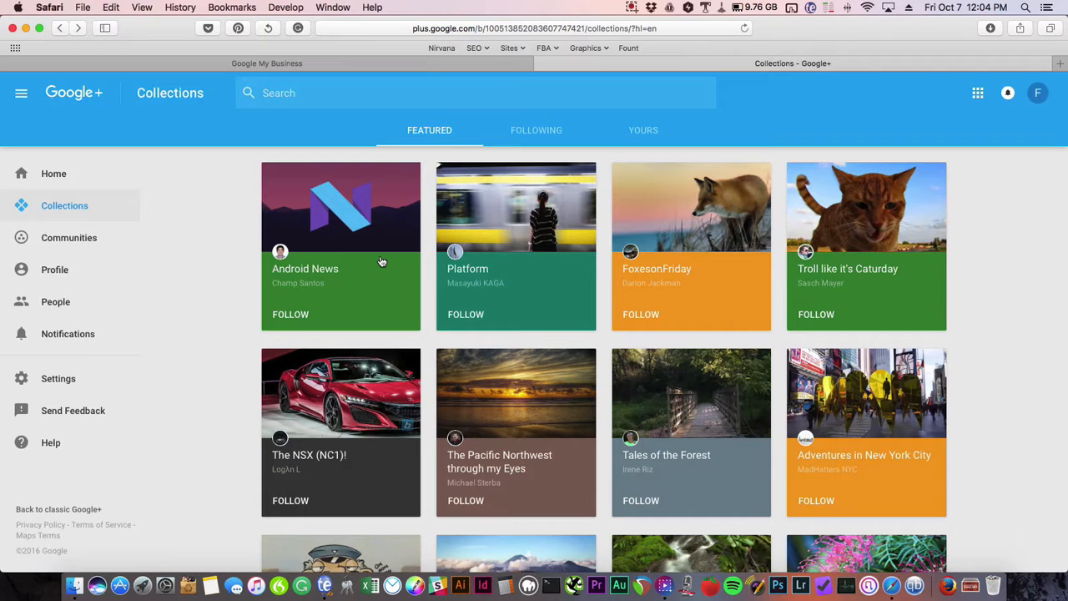
mouse_move(59, 95)
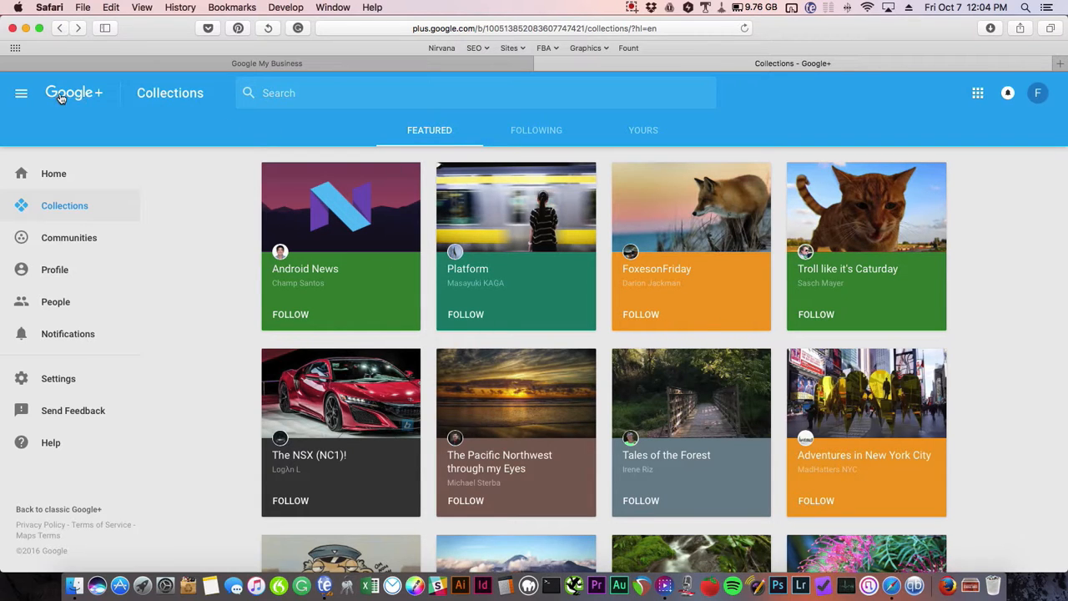
- Return to the Google+ Home feed and show the account menu confirming FBA FAQ is active
click(54, 140)
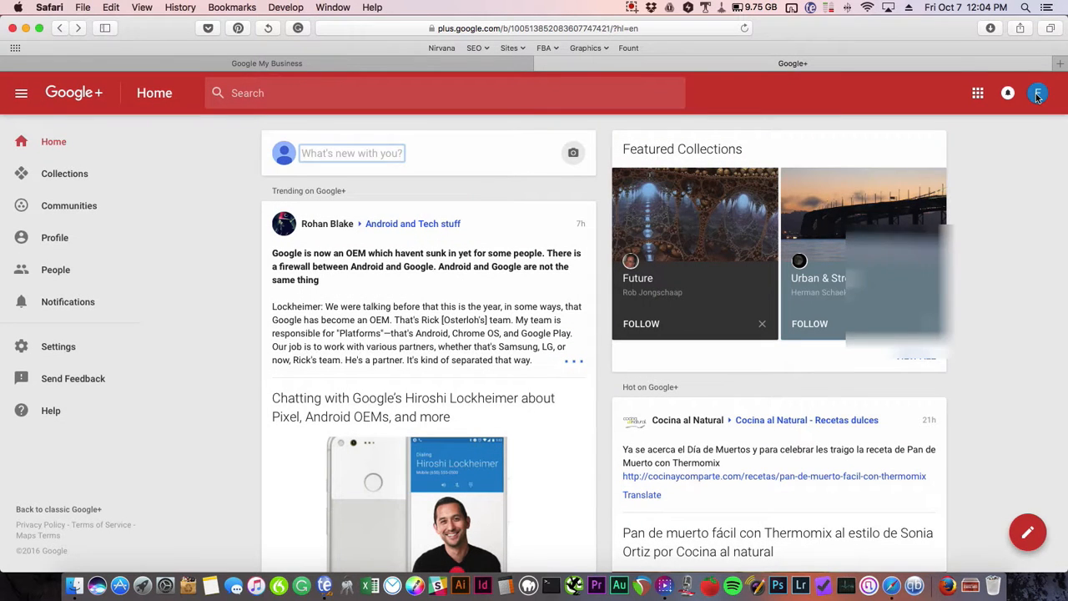
click(1037, 94)
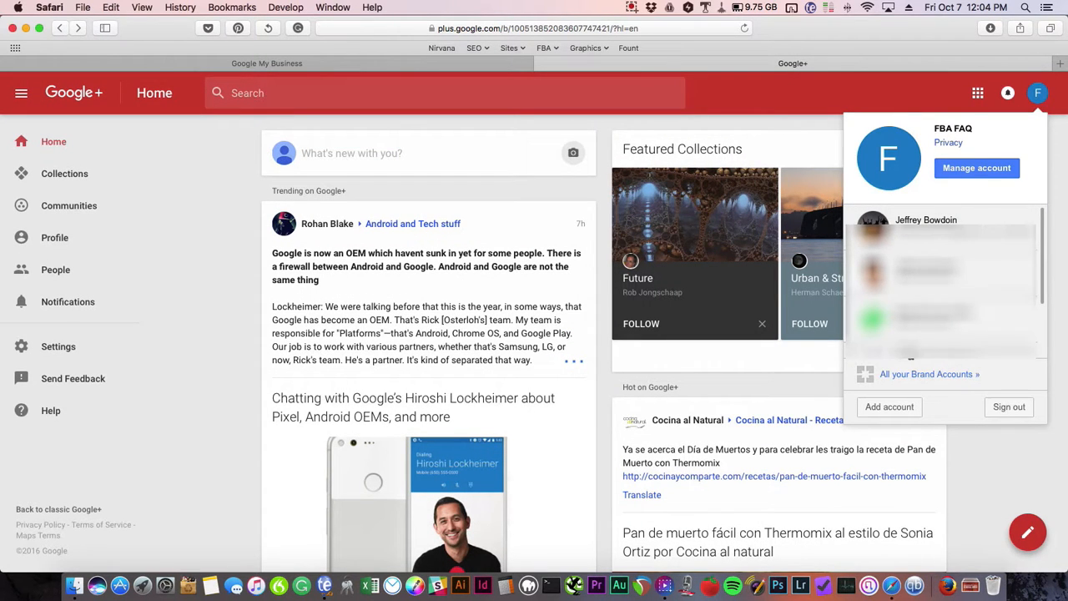